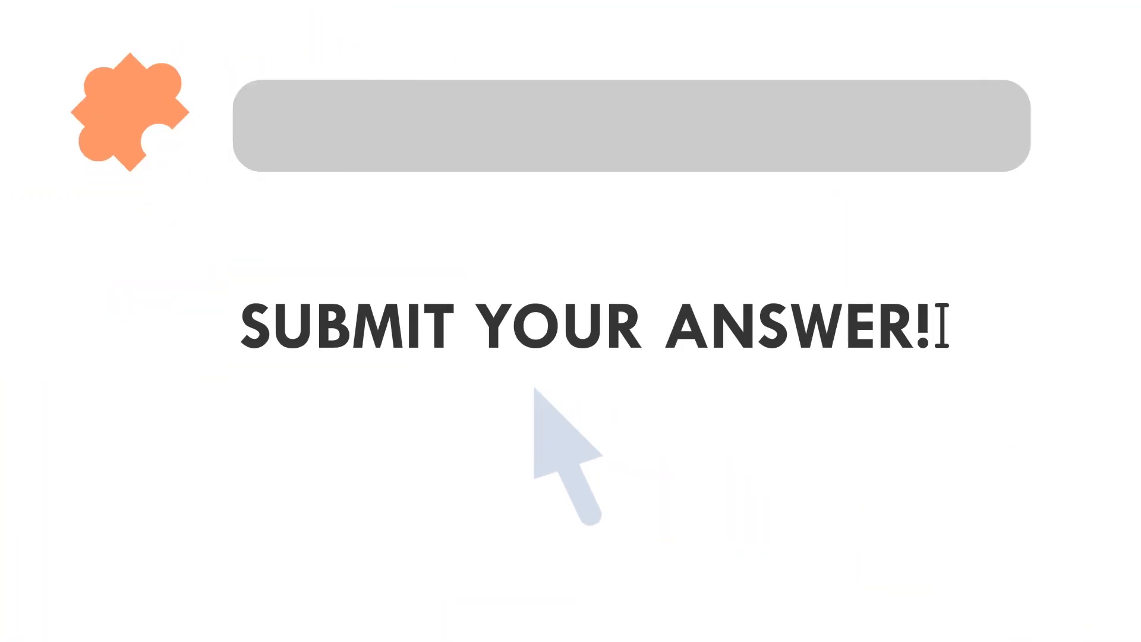
{"action": "type", "text": "ww"}
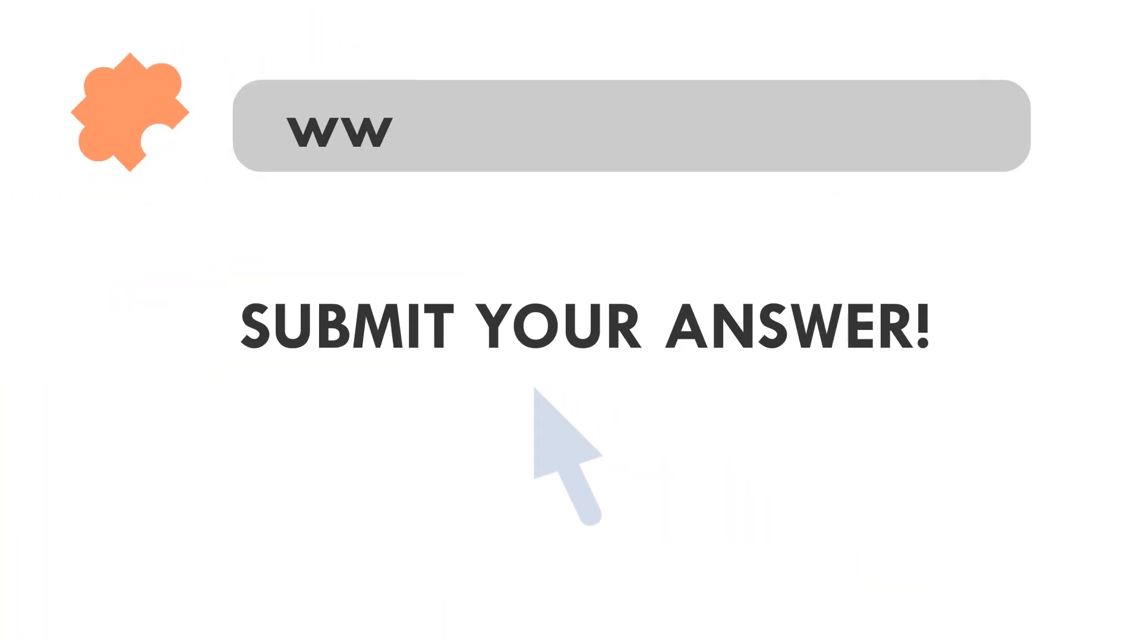